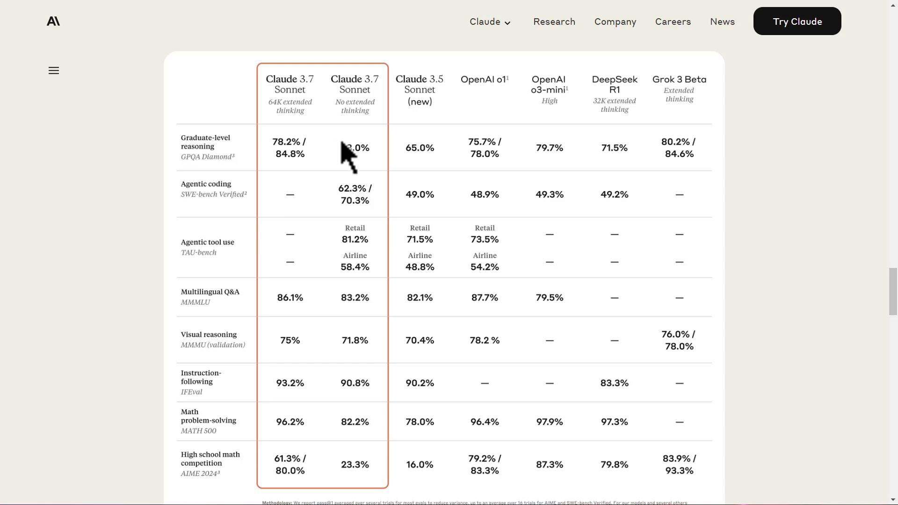
{"action": "mouse_move", "coordinate": [353, 151]}
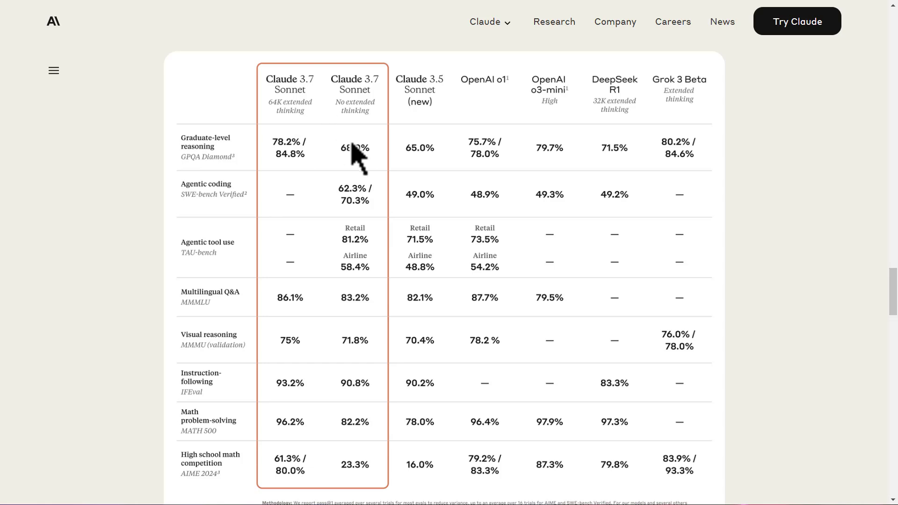
{"action": "mouse_move", "coordinate": [620, 134]}
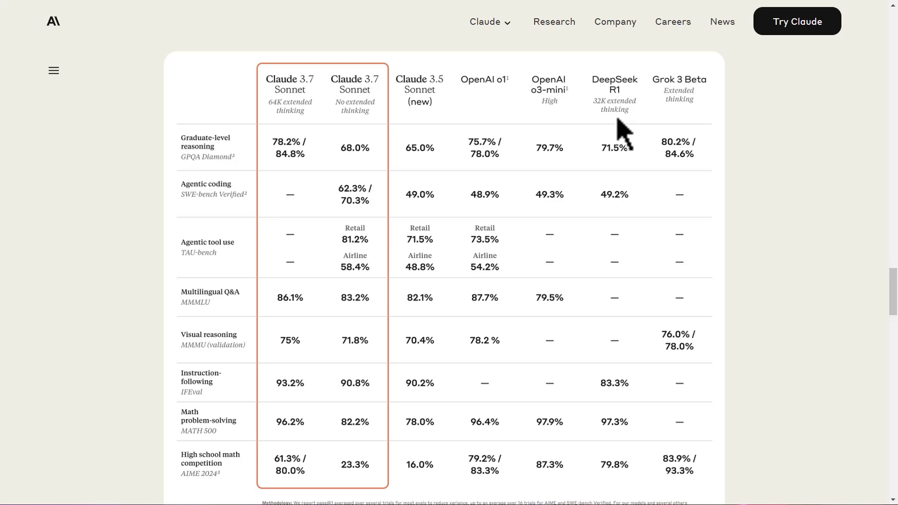
{"action": "mouse_move", "coordinate": [554, 142]}
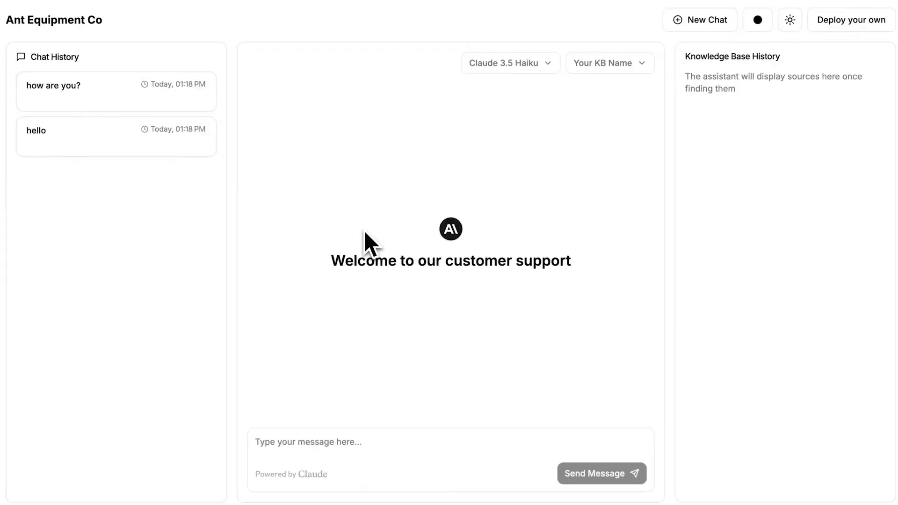
Go to the Ant Equipment Co customer support demo on the Anthropic site.
{"action": "left_click", "coordinate": [601, 473]}
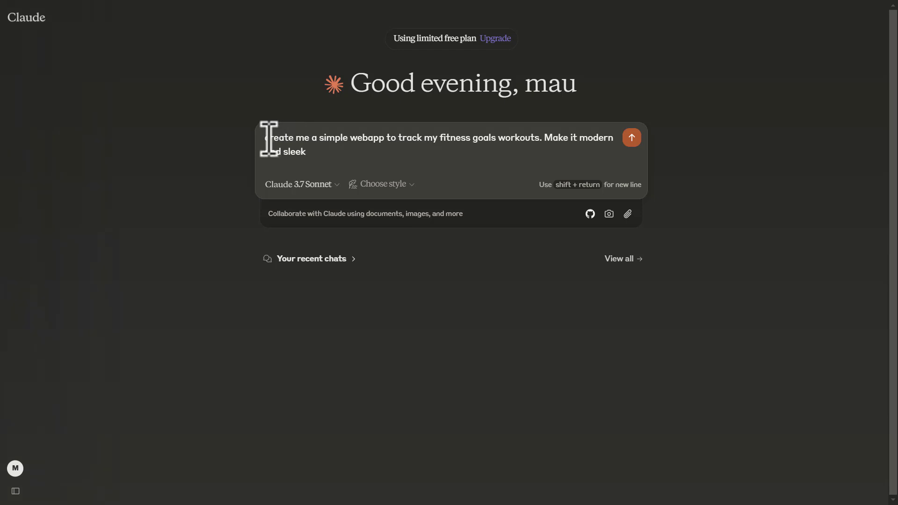
{"action": "mouse_move", "coordinate": [331, 148]}
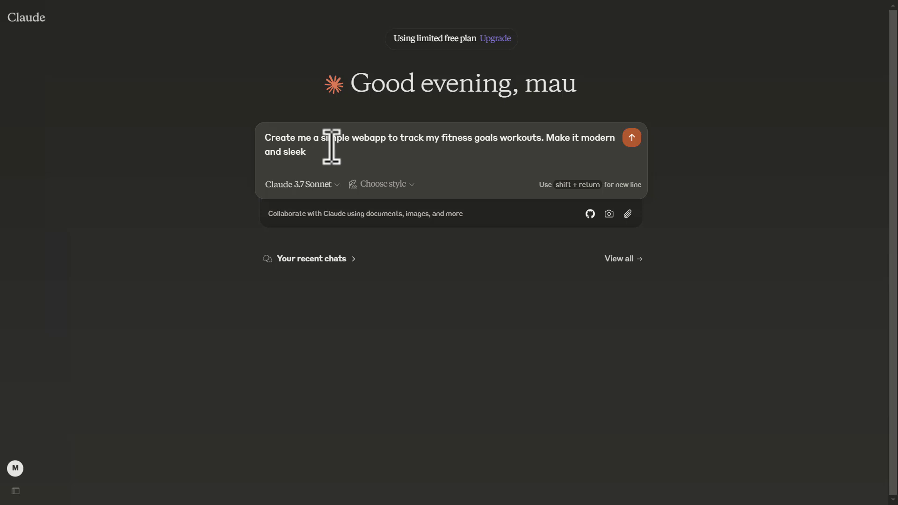
Send the prompt asking for a modern, sleek fitness goals and workout tracking web app.
{"action": "type", "text": "."}
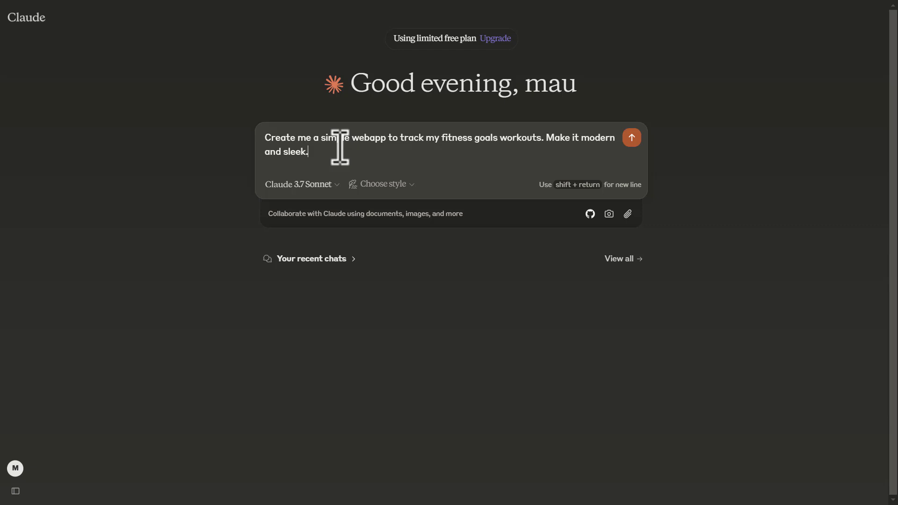
{"action": "left_click", "coordinate": [631, 137]}
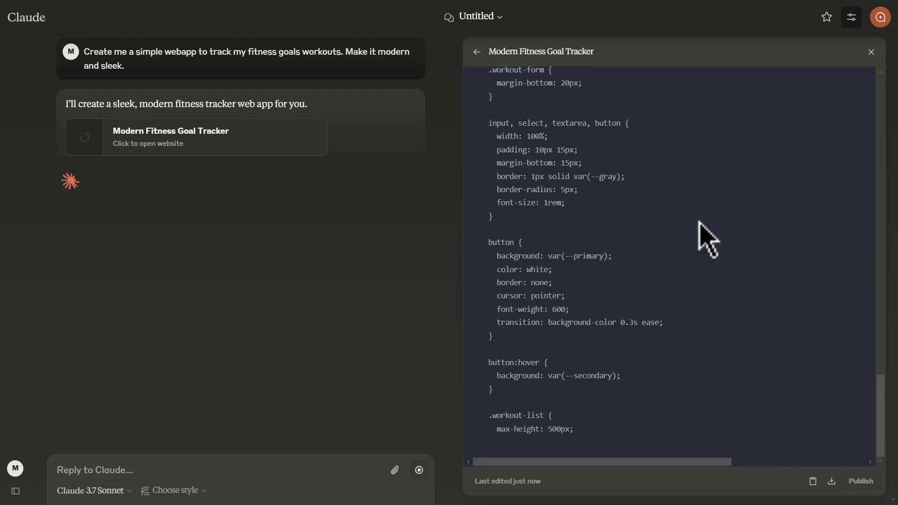
Follow the generated FitTrack code until the artifact finishes and shows its dashboard preview.
{"action": "scroll", "scroll_direction": "down", "scroll_amount": 3}
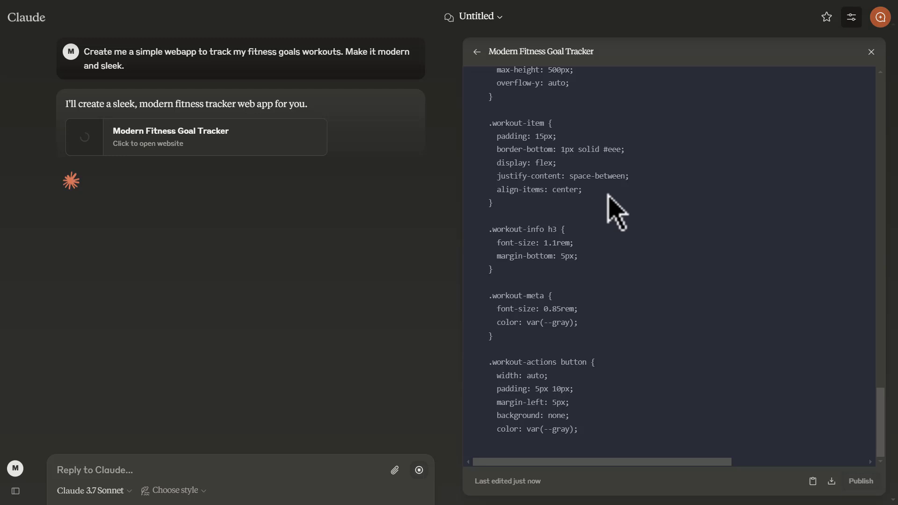
{"action": "scroll", "scroll_direction": "down", "scroll_amount": 3}
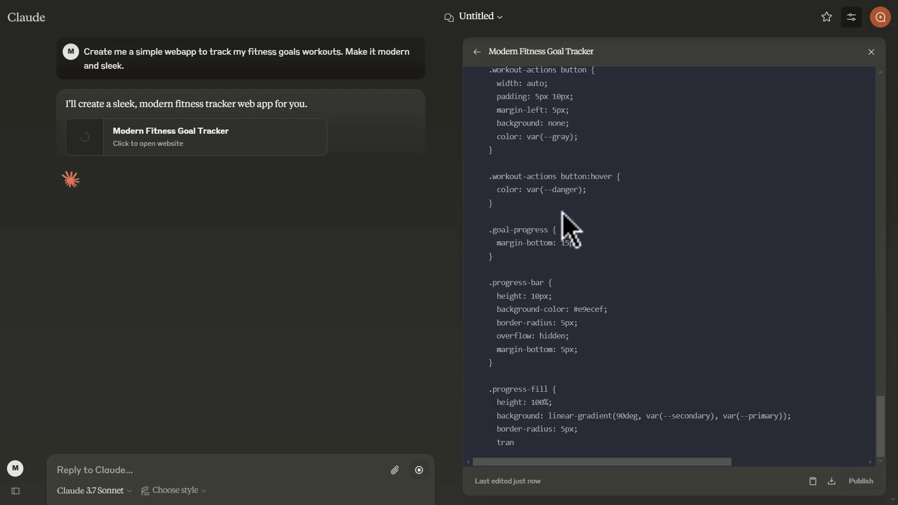
{"action": "scroll", "scroll_direction": "down", "scroll_amount": 3}
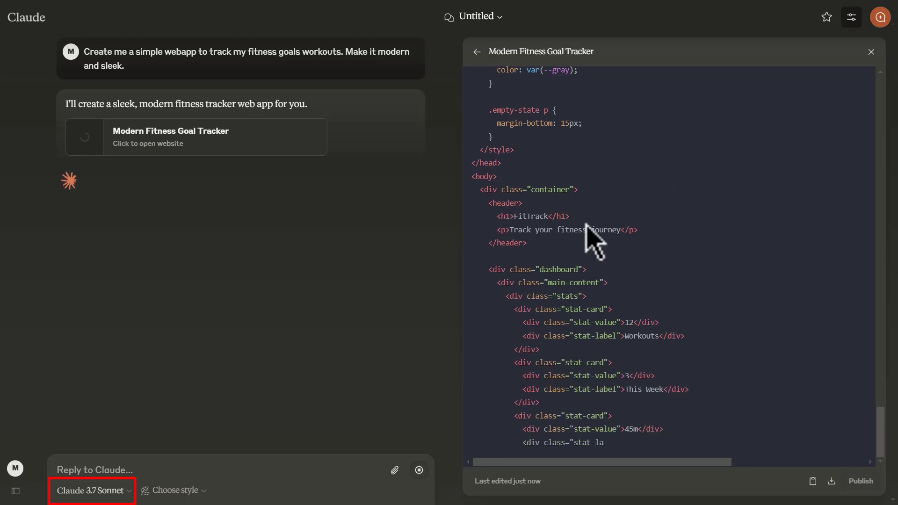
{"action": "scroll", "scroll_direction": "down", "scroll_amount": 3}
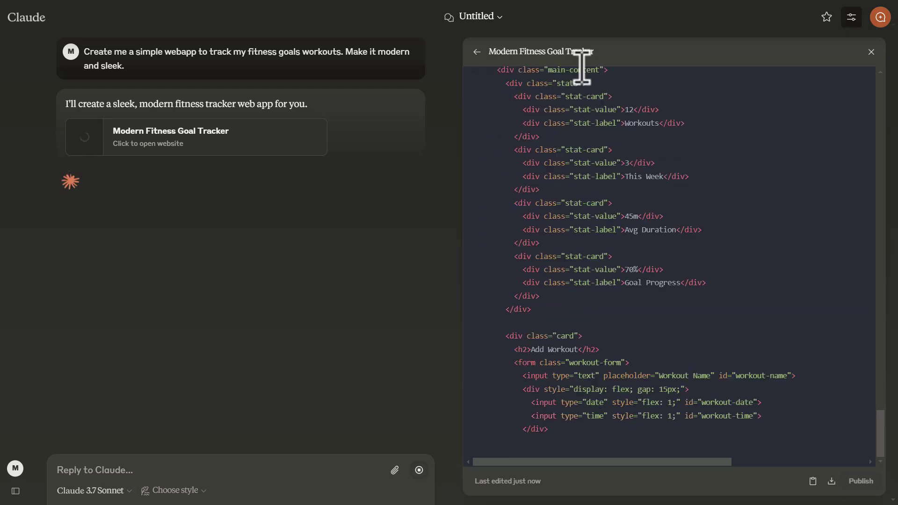
{"action": "scroll", "scroll_direction": "down", "scroll_amount": 3}
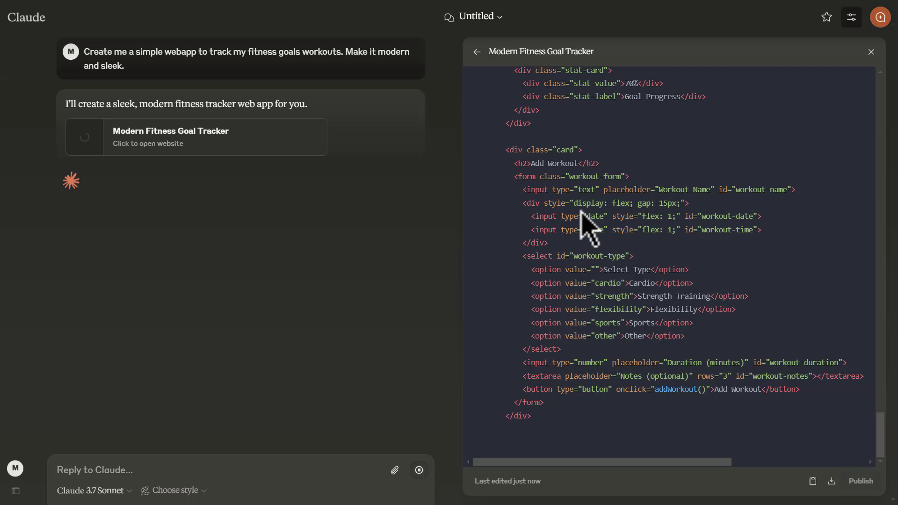
{"action": "scroll", "scroll_direction": "down", "scroll_amount": 3}
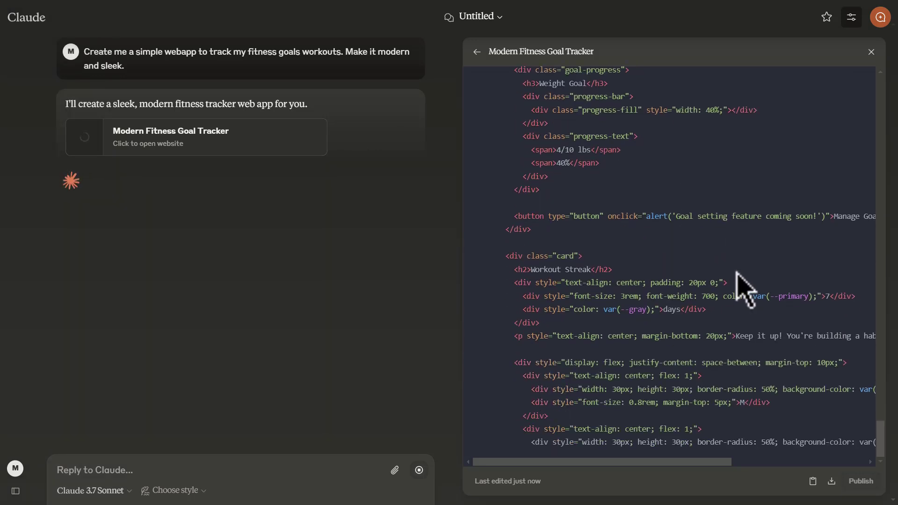
{"action": "scroll", "scroll_direction": "down", "scroll_amount": 3}
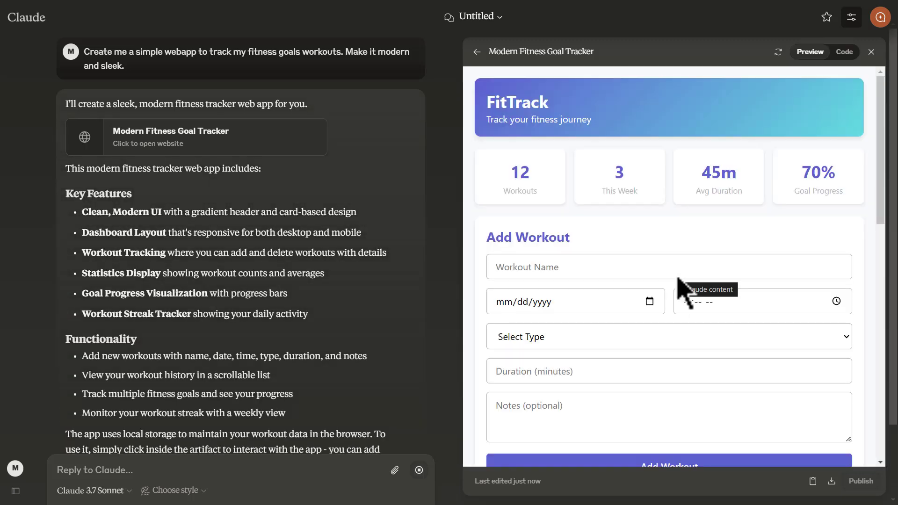
Review the FitTrack preview down to the Add Workout form and Recent Workouts list.
{"action": "scroll", "scroll_direction": "down", "scroll_amount": 3}
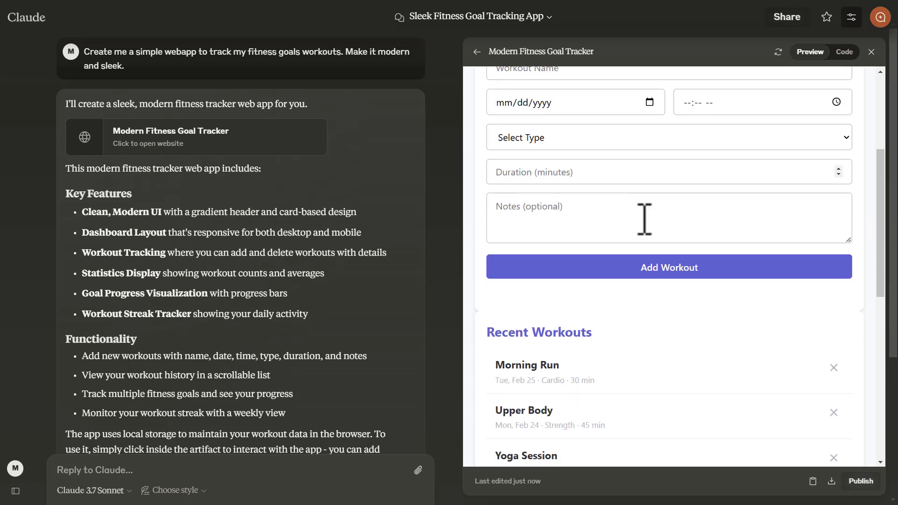
{"action": "scroll", "scroll_direction": "down", "scroll_amount": 3}
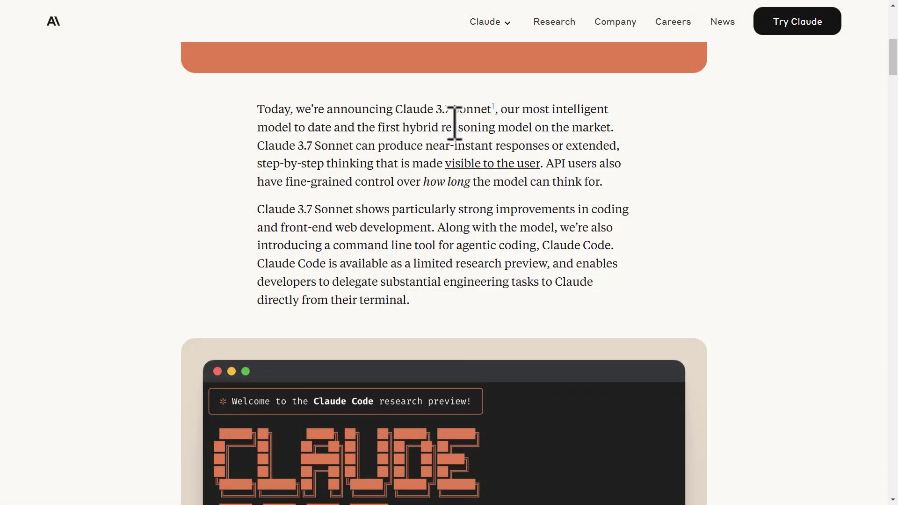
{"action": "mouse_move", "coordinate": [281, 128]}
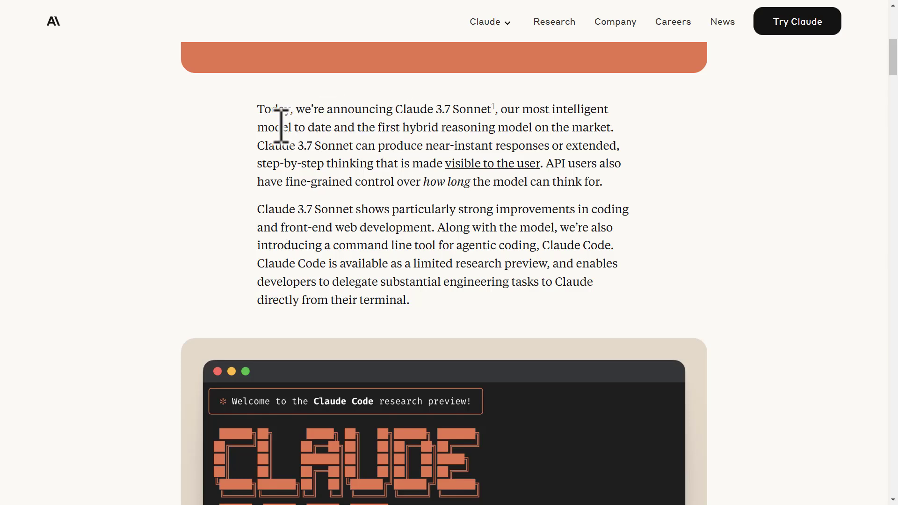
{"action": "left_click_drag", "start_coordinate": [259, 128], "coordinate": [612, 127]}
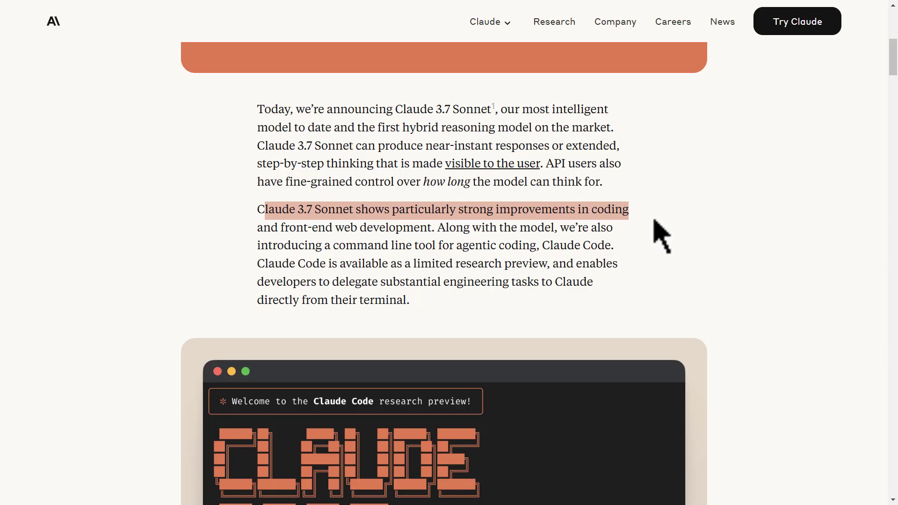
{"action": "mouse_move", "coordinate": [521, 273]}
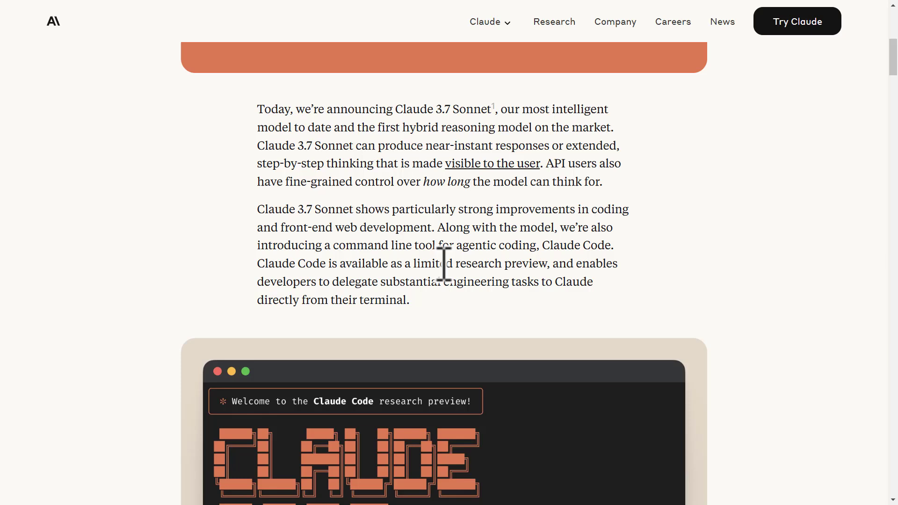
{"action": "mouse_move", "coordinate": [392, 264]}
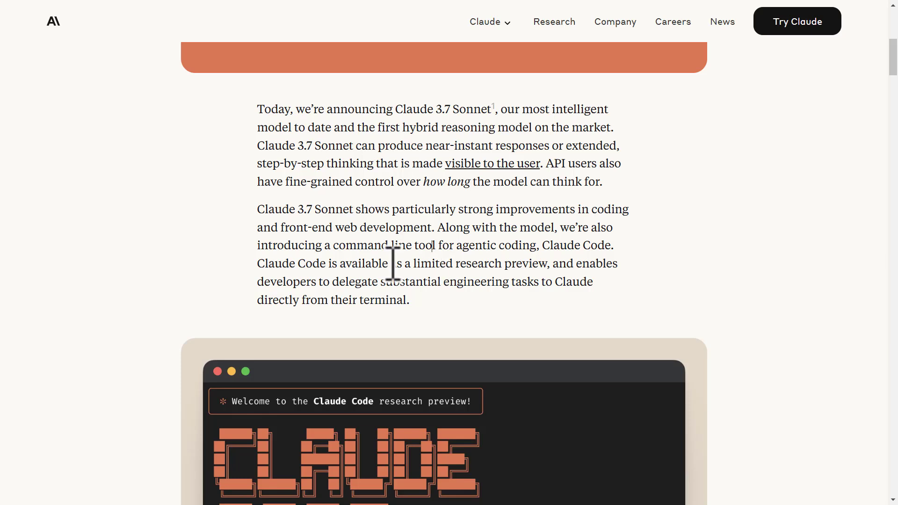
{"action": "left_click_drag", "start_coordinate": [279, 227], "coordinate": [428, 227]}
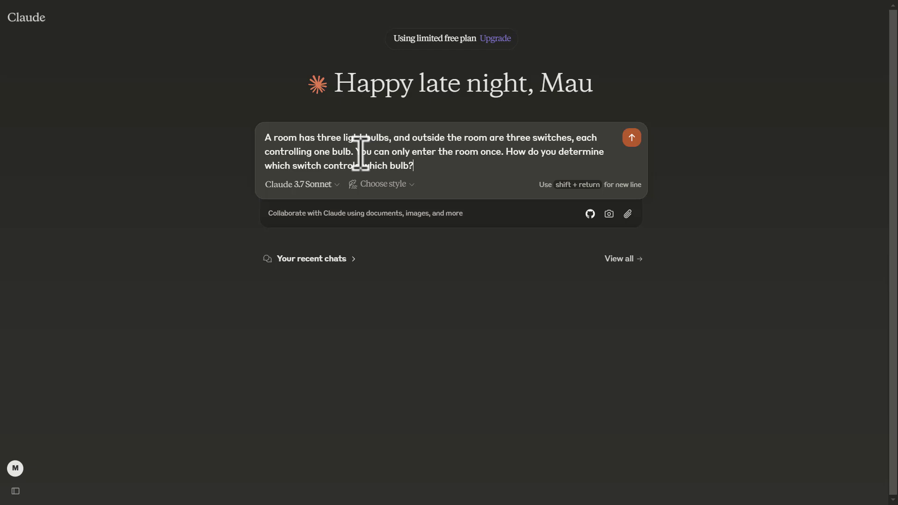
{"action": "mouse_move", "coordinate": [440, 179]}
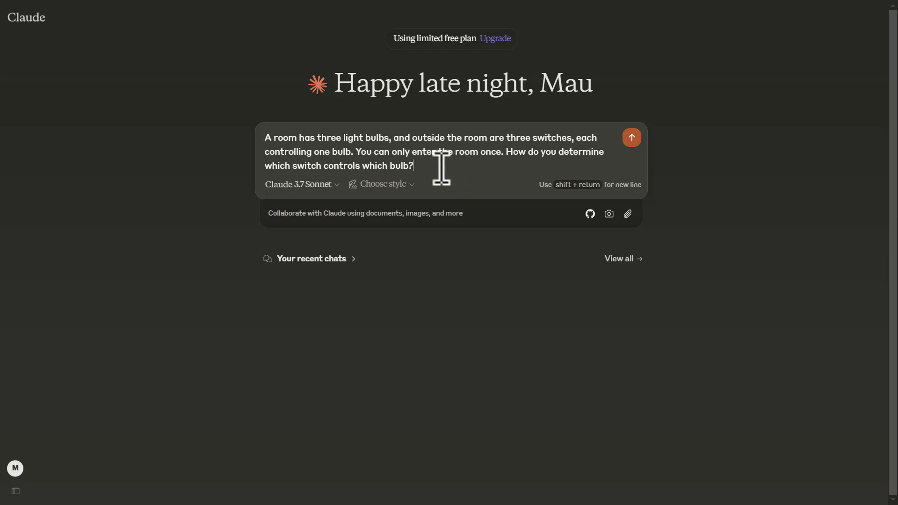
{"action": "mouse_move", "coordinate": [455, 151]}
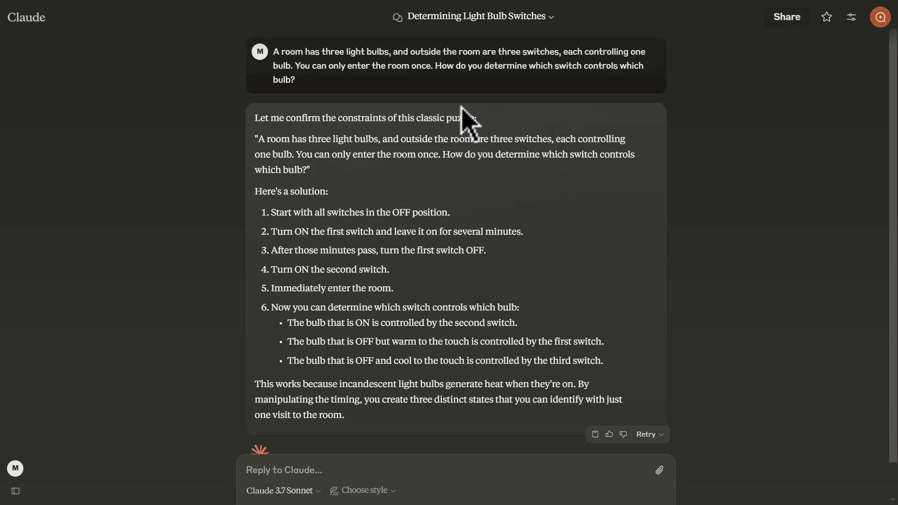
{"action": "mouse_move", "coordinate": [480, 291]}
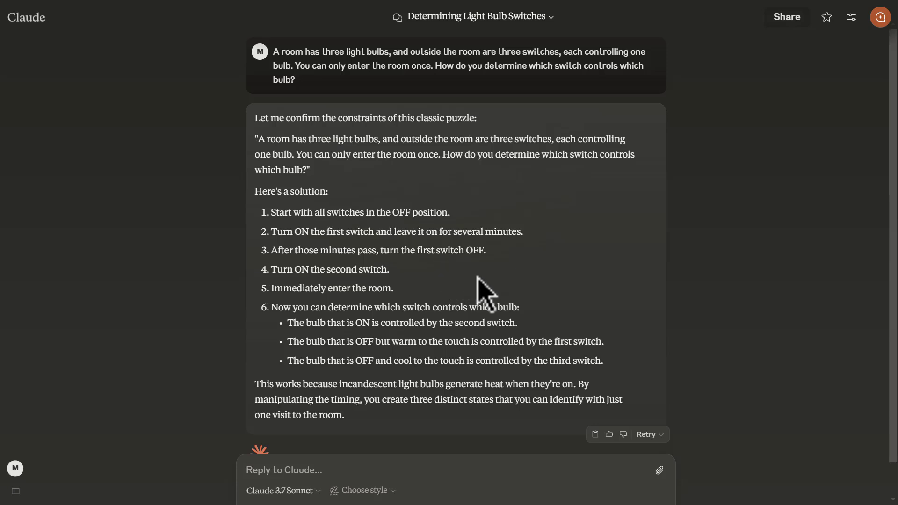
{"action": "mouse_move", "coordinate": [559, 327]}
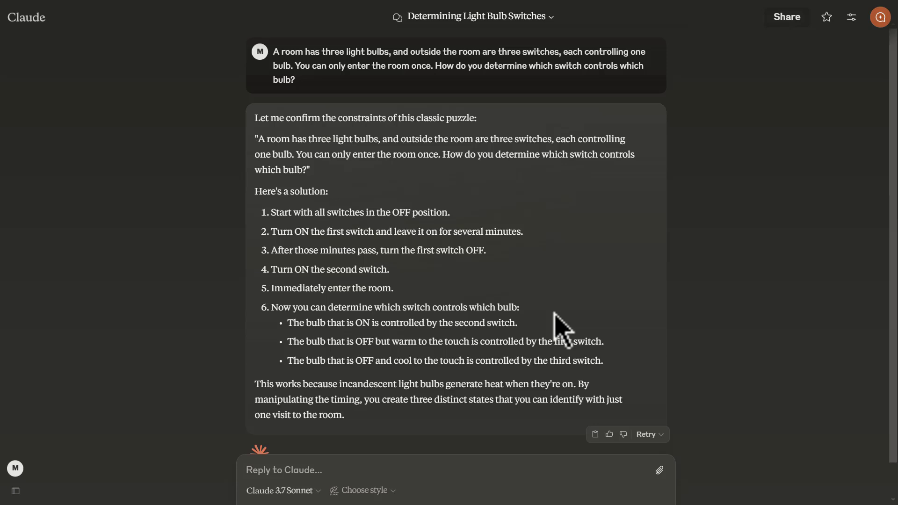
{"action": "mouse_move", "coordinate": [290, 344]}
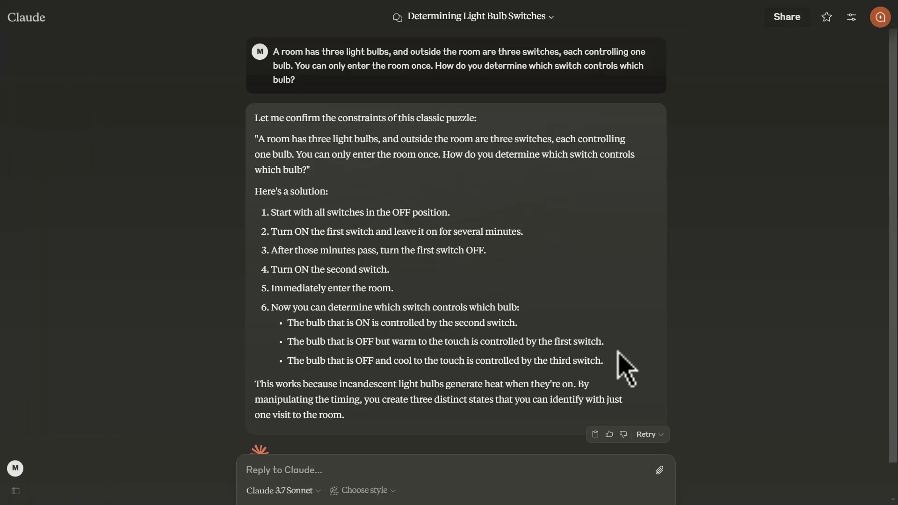
{"action": "mouse_move", "coordinate": [613, 379]}
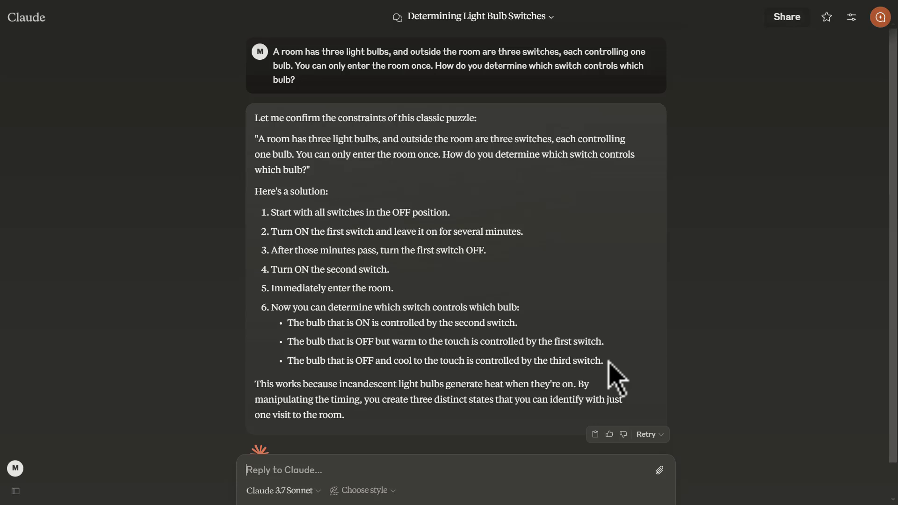
Read Claude's six-step heat-based answer to the three bulbs, three switches puzzle.
{"action": "scroll", "scroll_direction": "down", "scroll_amount": 3}
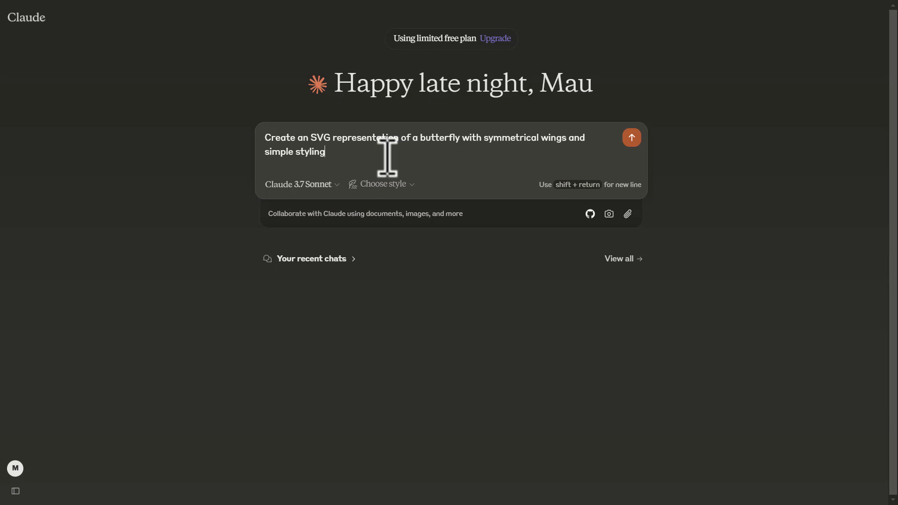
Send the butterfly SVG request and view the rendered purple butterfly in Preview.
{"action": "left_click", "coordinate": [631, 136]}
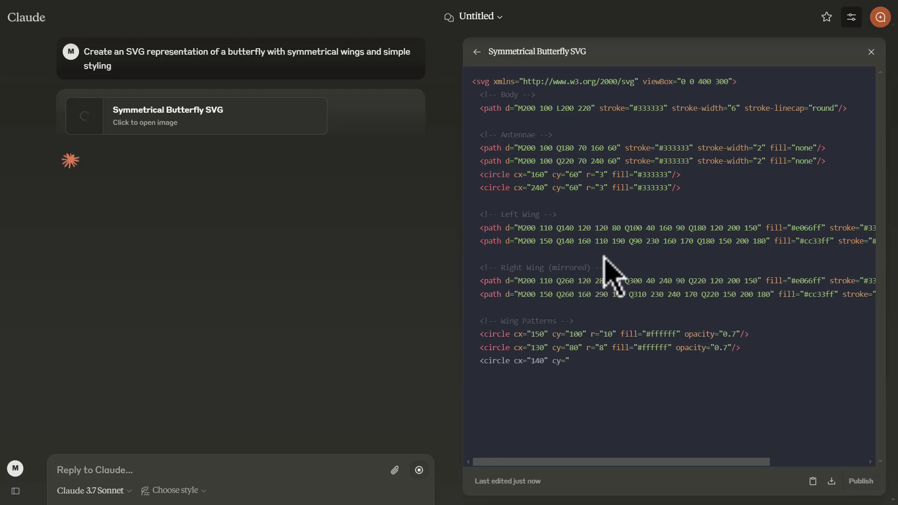
{"action": "left_click", "coordinate": [809, 51]}
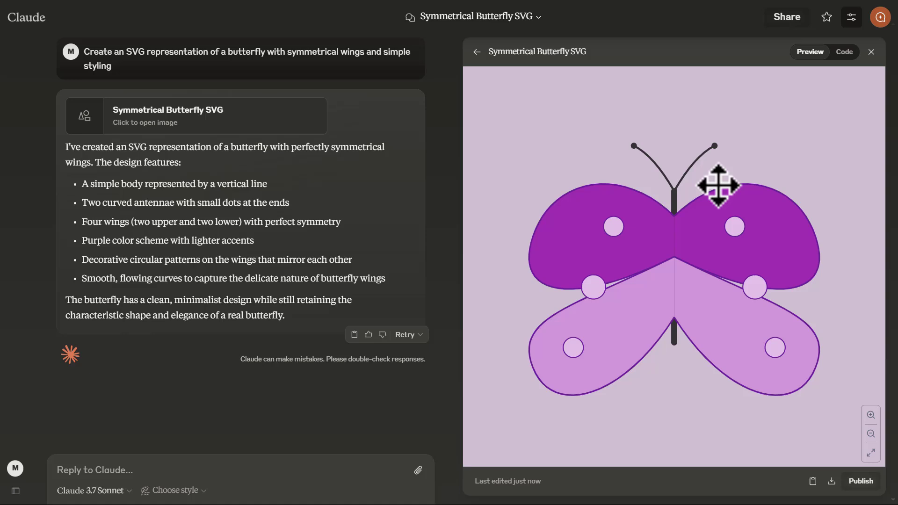
{"action": "mouse_move", "coordinate": [708, 290]}
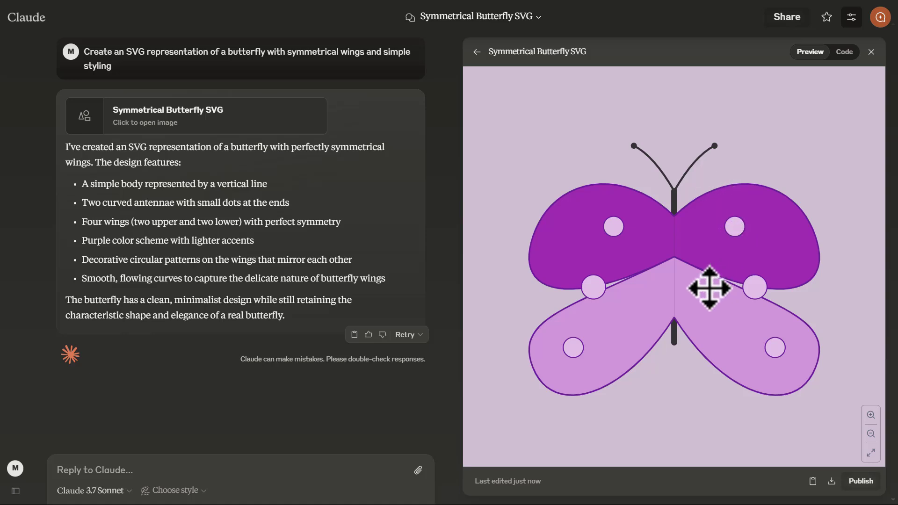
{"action": "mouse_move", "coordinate": [675, 298]}
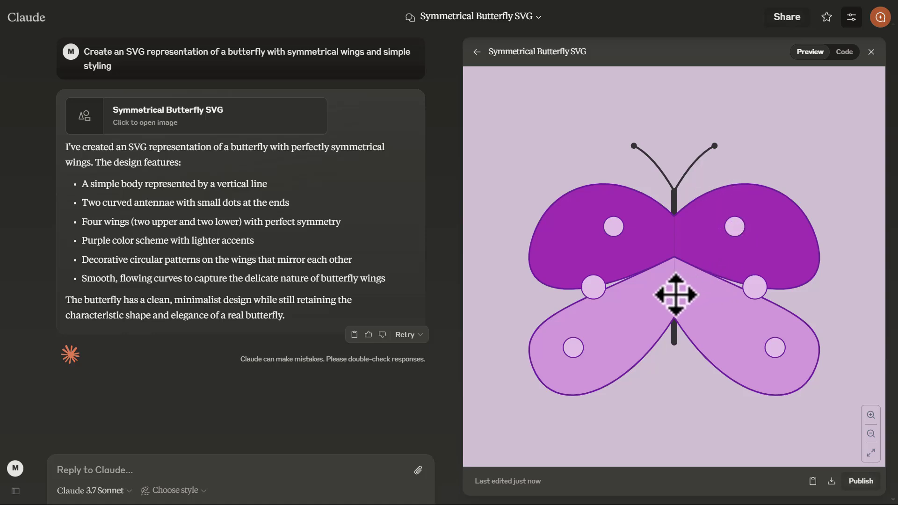
{"action": "mouse_move", "coordinate": [603, 293]}
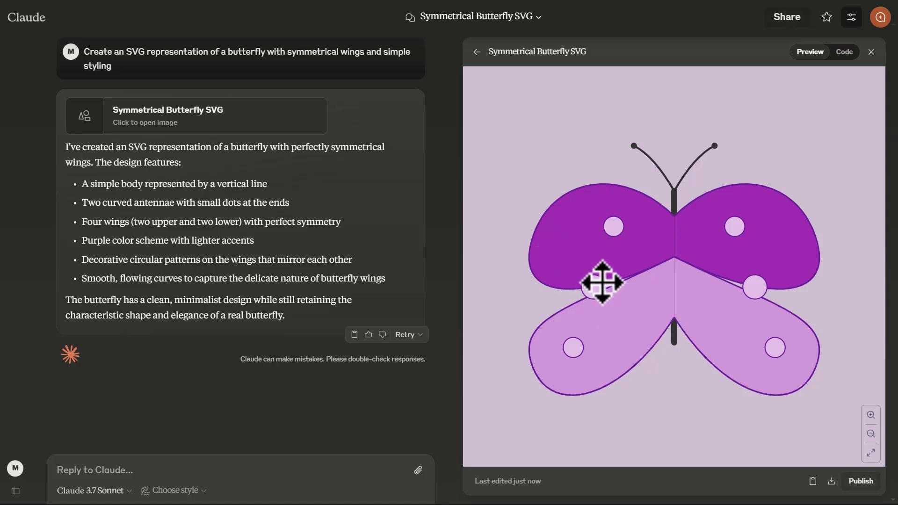
{"action": "mouse_move", "coordinate": [713, 211]}
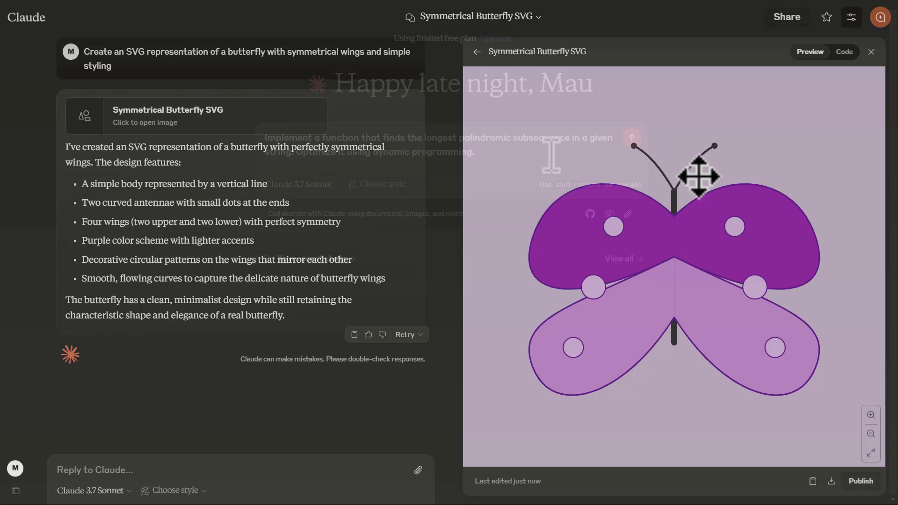
Send the longest palindromic subsequence DP request and review the Python code with tests.
{"action": "left_click", "coordinate": [871, 52]}
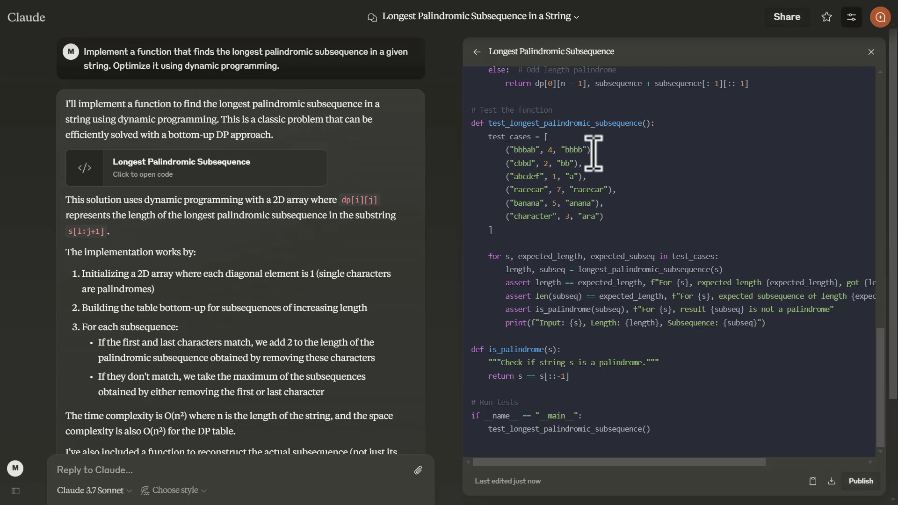
{"action": "mouse_move", "coordinate": [337, 305]}
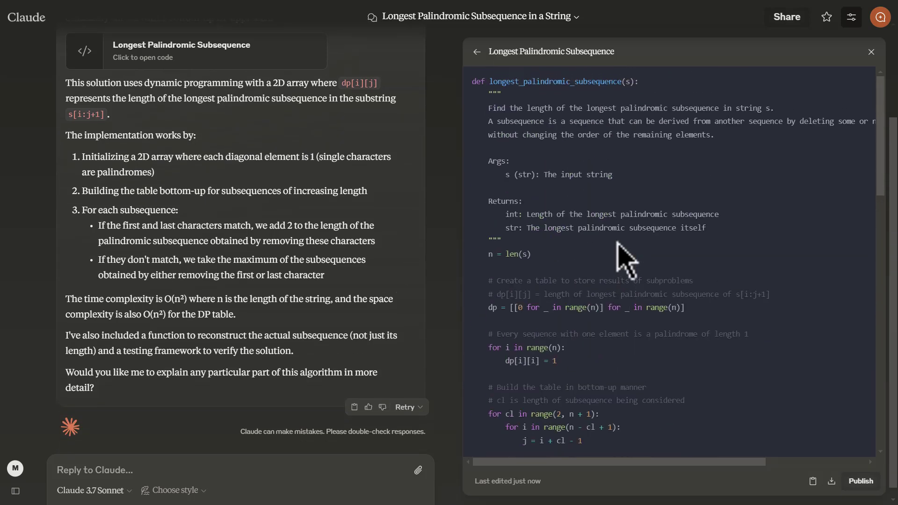
{"action": "mouse_move", "coordinate": [601, 247]}
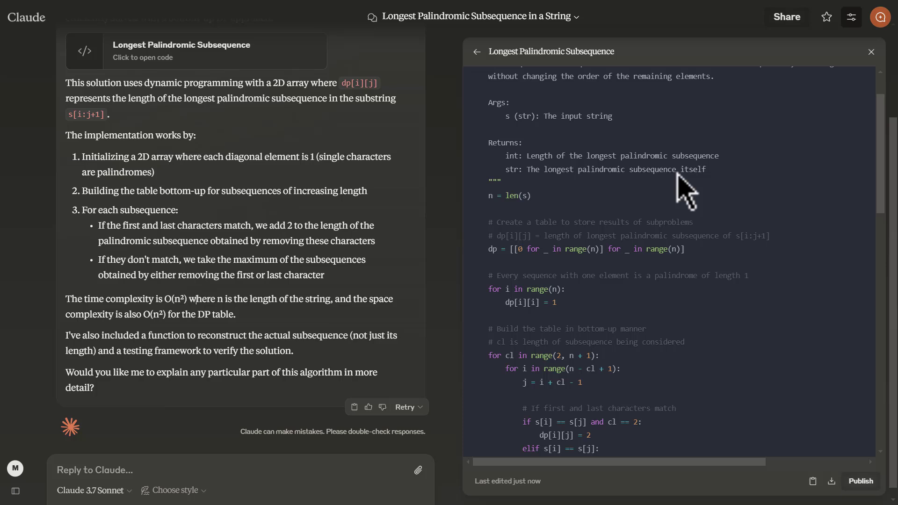
{"action": "scroll", "scroll_direction": "down", "scroll_amount": 3}
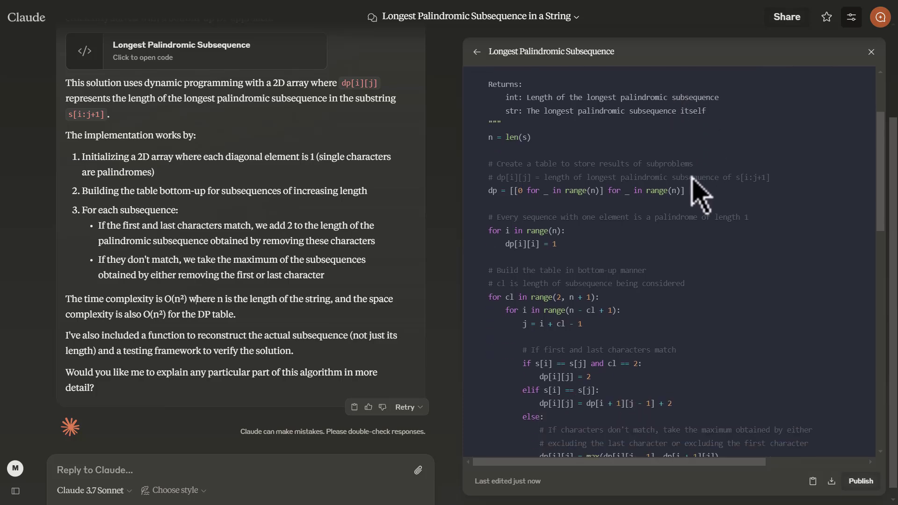
{"action": "scroll", "scroll_direction": "down", "scroll_amount": 3}
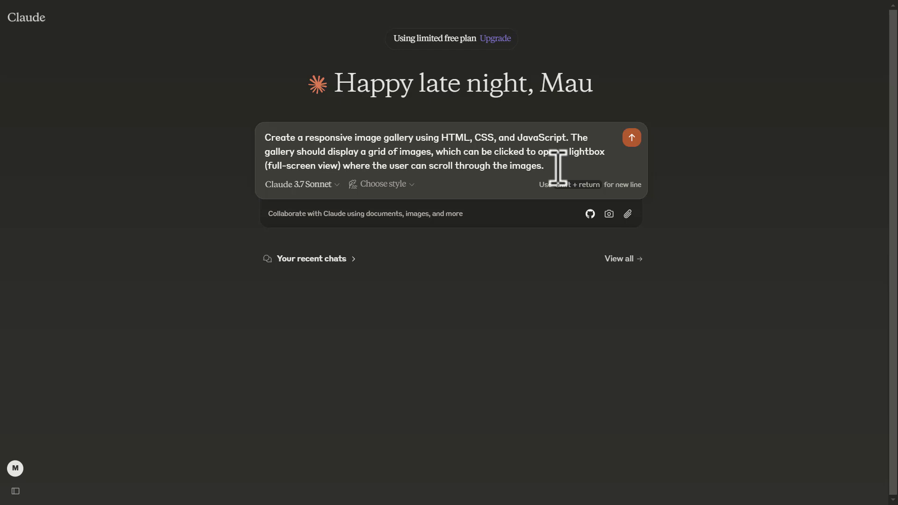
{"action": "mouse_move", "coordinate": [566, 166]}
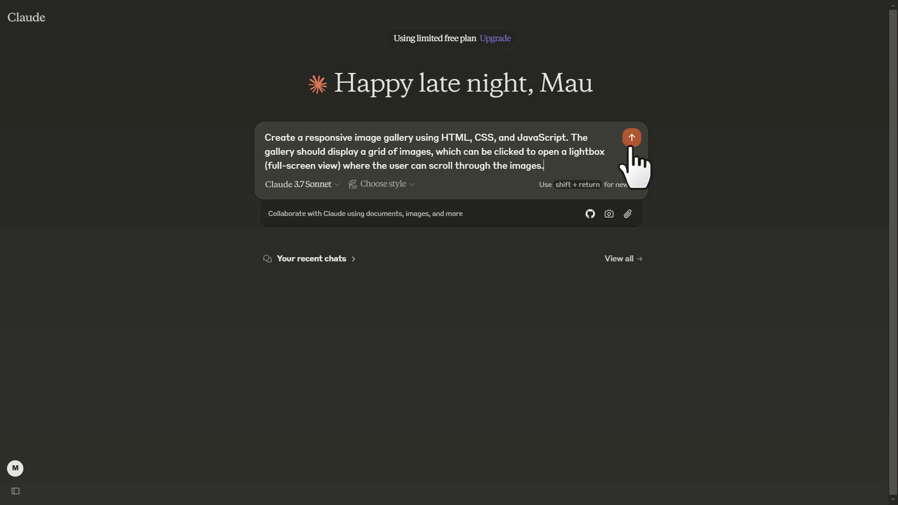
Submit the responsive image gallery with full-screen lightbox request.
{"action": "left_click", "coordinate": [631, 136]}
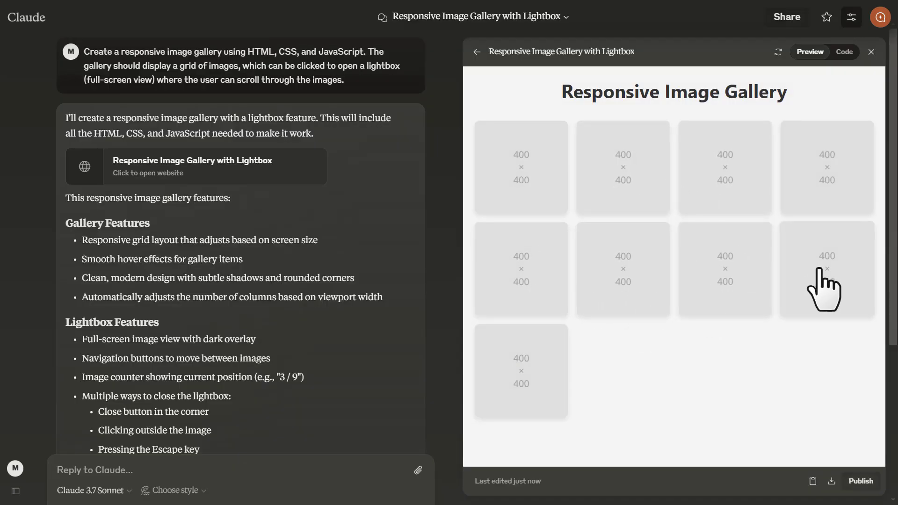
View gallery image 8 in the lightbox and step back to image 7 of 9.
{"action": "left_click", "coordinate": [827, 270]}
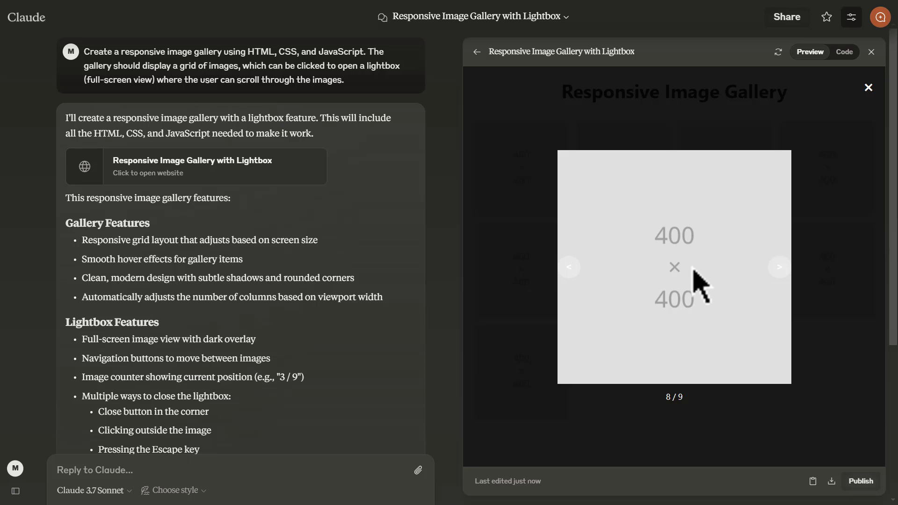
{"action": "mouse_move", "coordinate": [824, 130]}
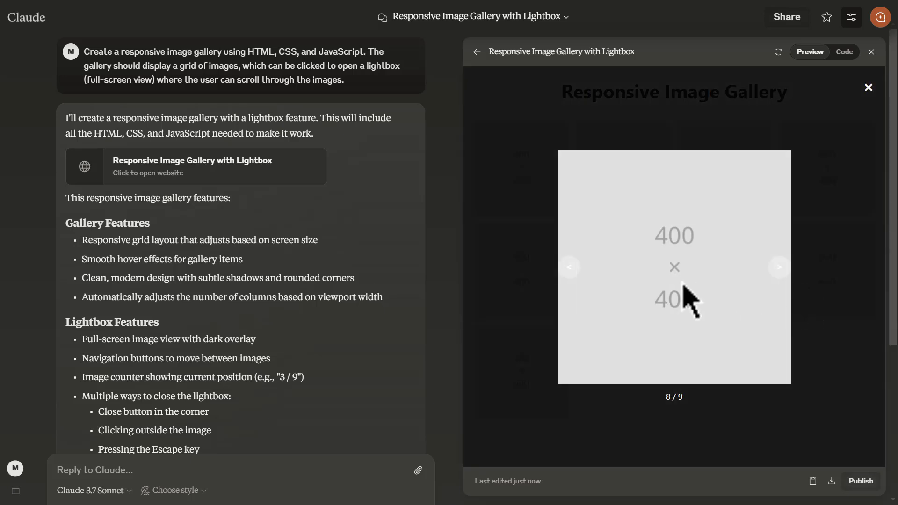
{"action": "left_click", "coordinate": [569, 268]}
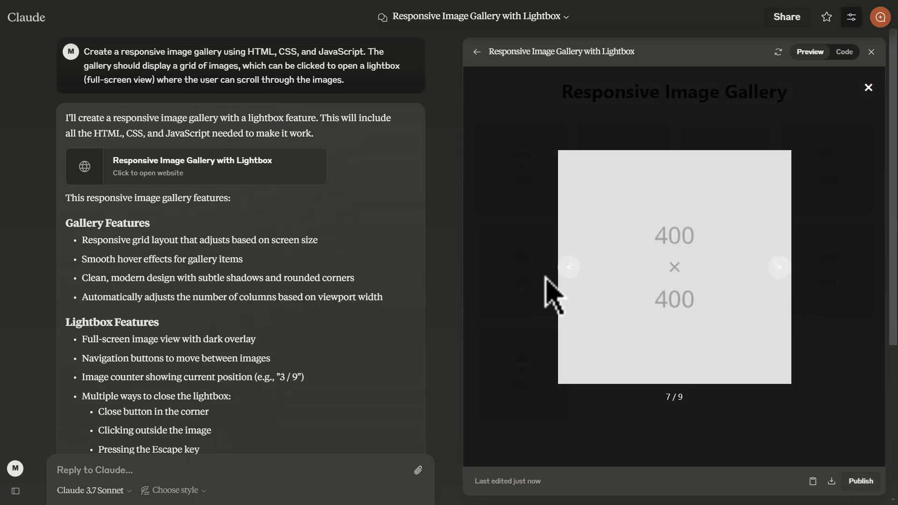
{"action": "mouse_move", "coordinate": [825, 280]}
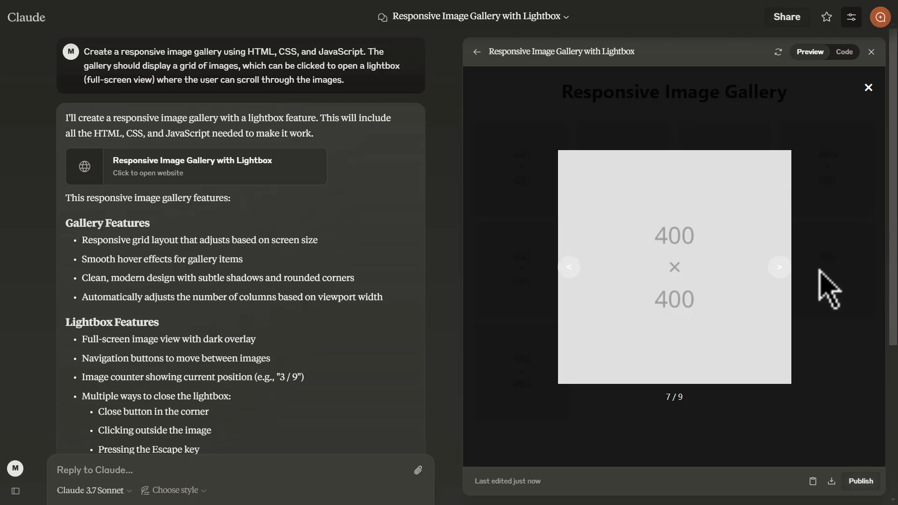